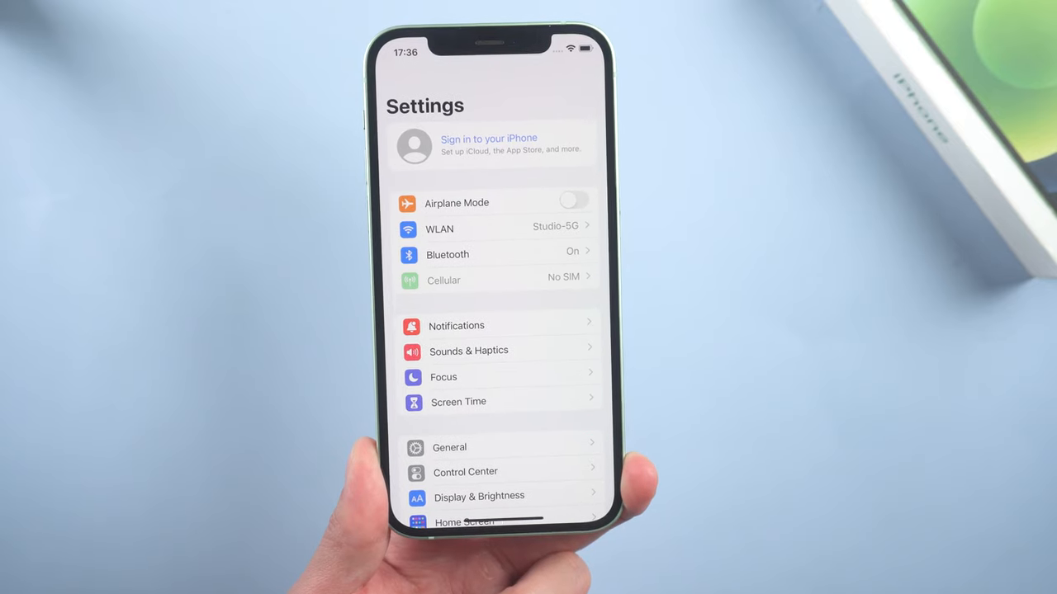
Open General settings and check Software Update for an available iOS update
left_click(449, 447)
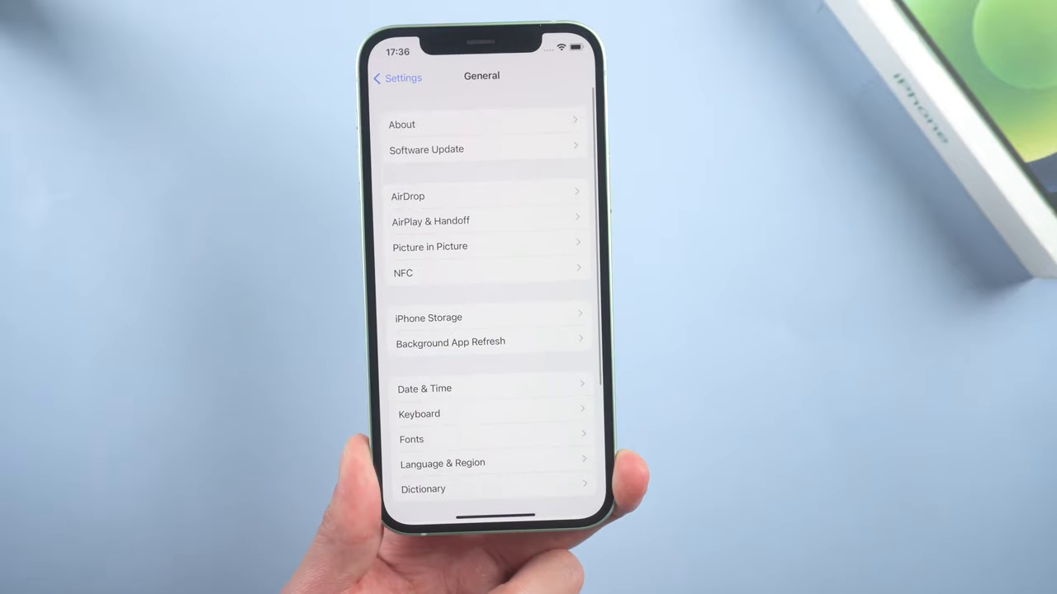
left_click(426, 149)
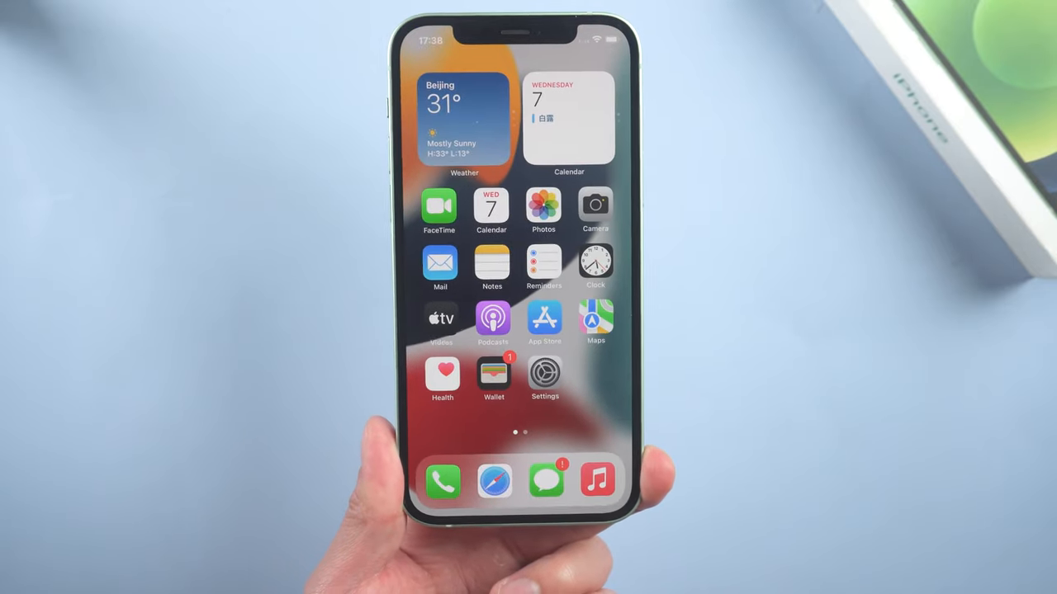
Remove the iOS 16 Beta Software Profile via General > VPN & Device Management
left_click(544, 373)
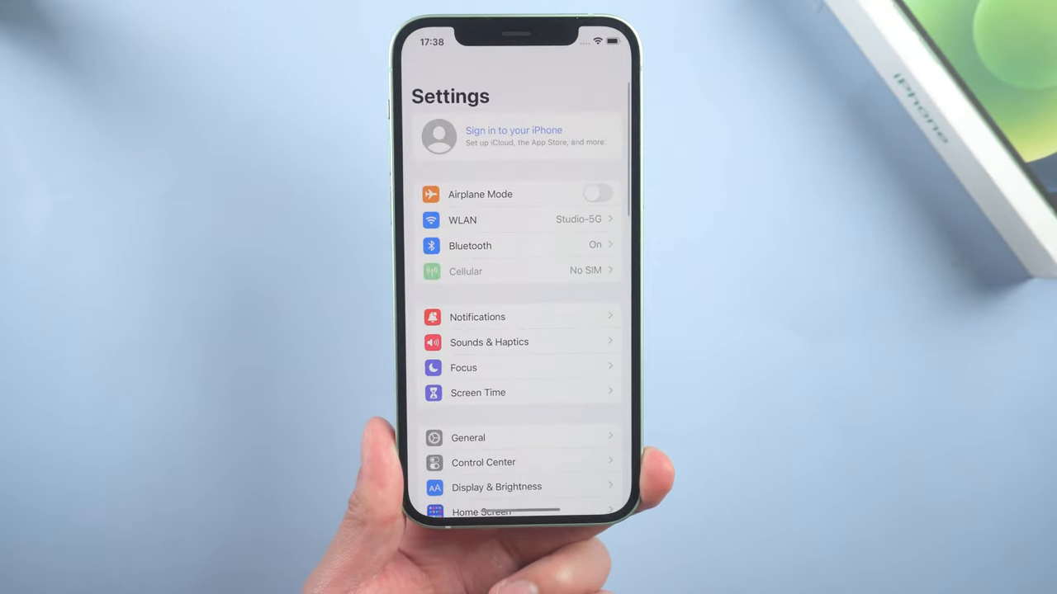
left_click(468, 438)
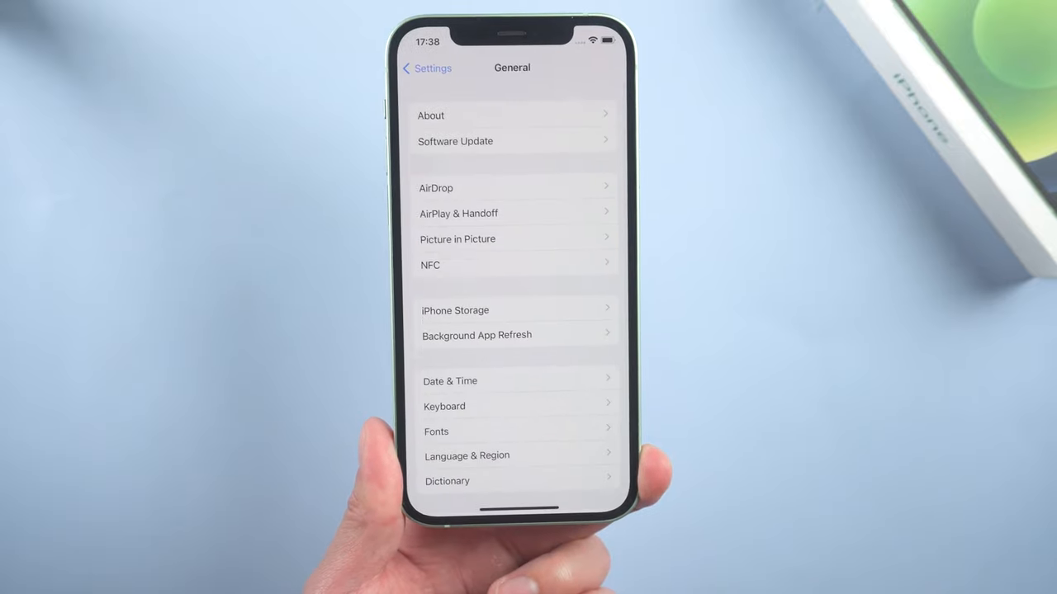
scroll("down", 3)
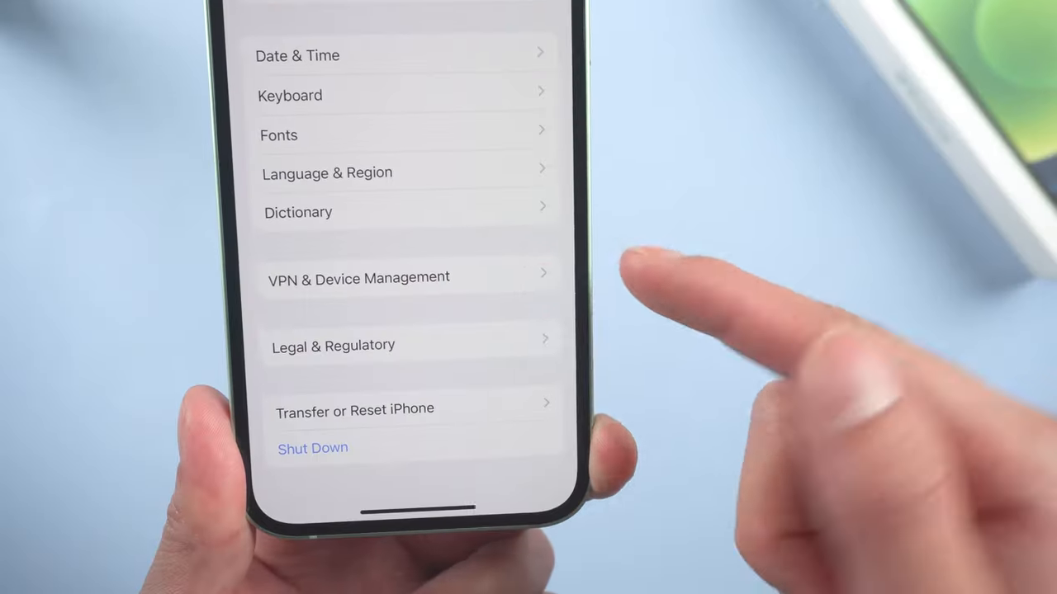
left_click(358, 277)
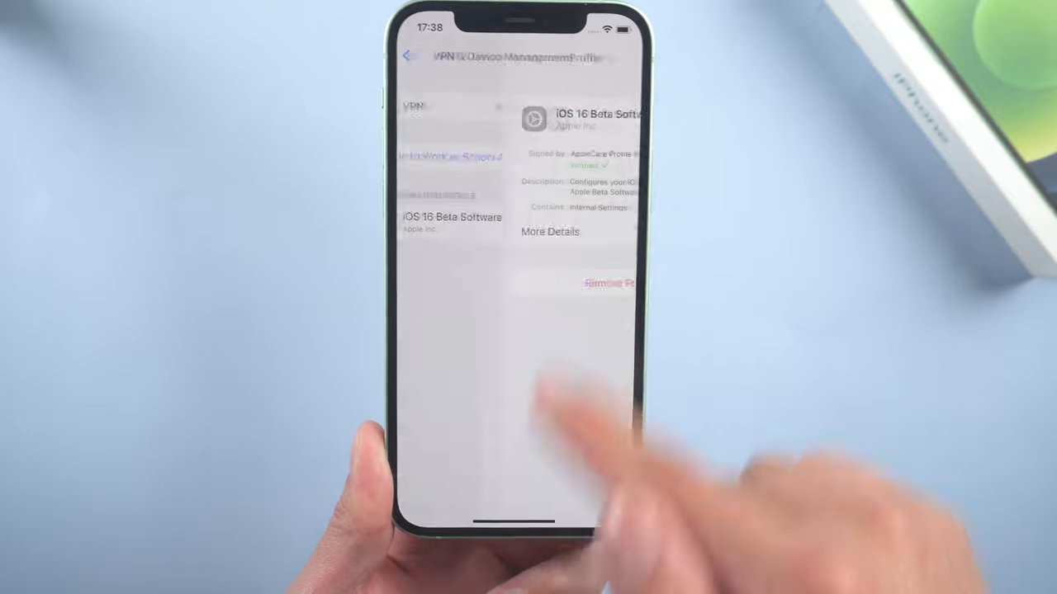
left_click(450, 223)
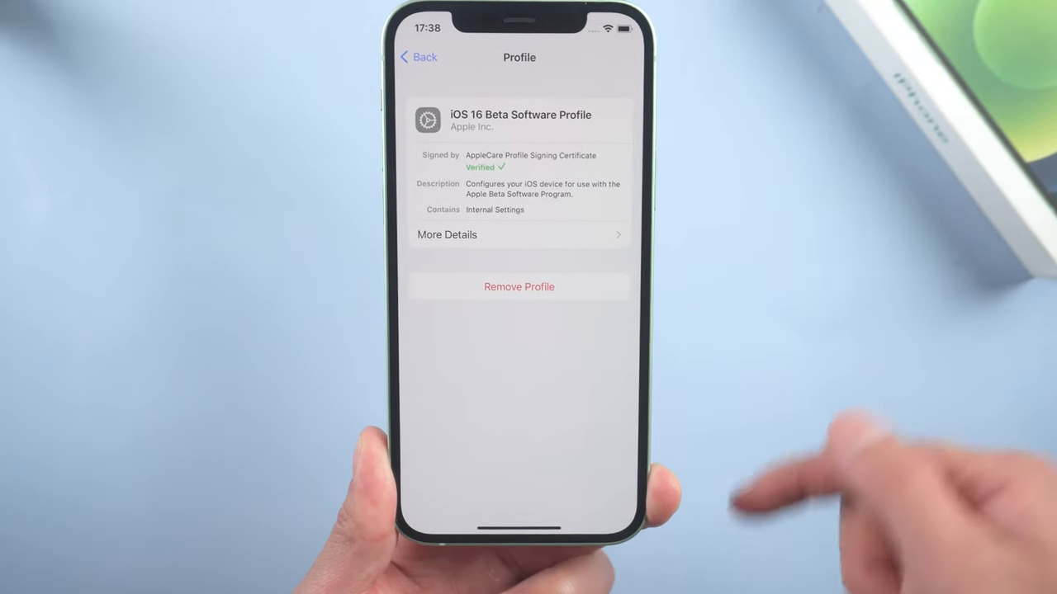
left_click(518, 287)
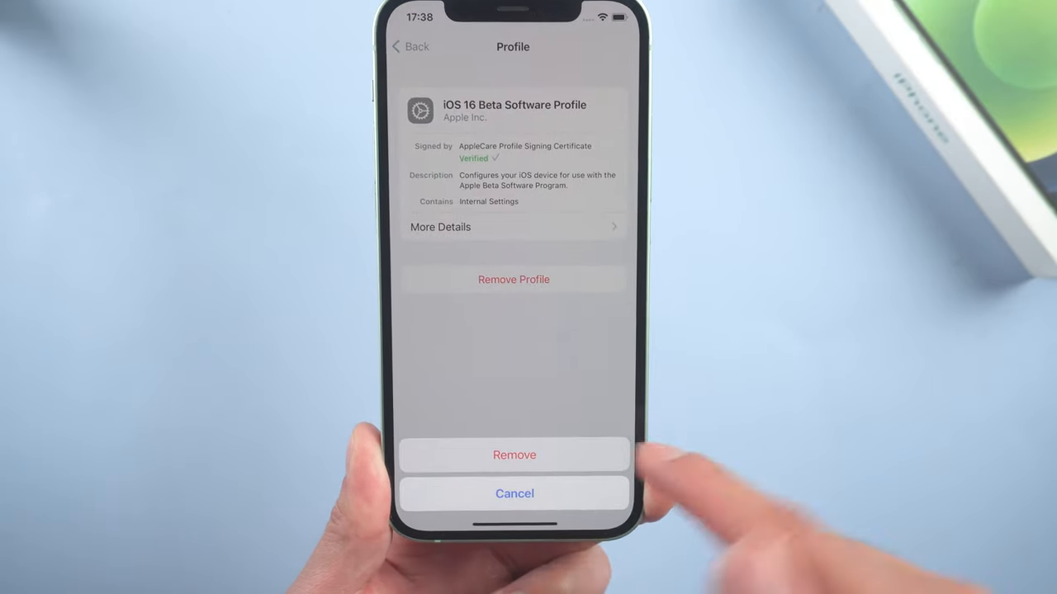
left_click(513, 455)
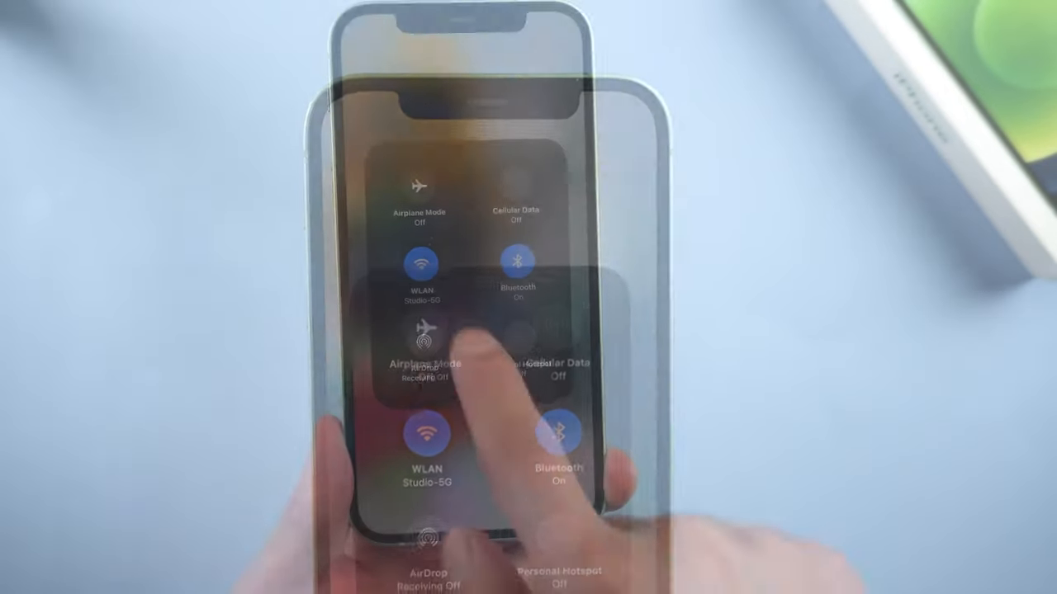
View nearby Wi-Fi networks from Control Center and open the full WLAN settings
left_click(421, 430)
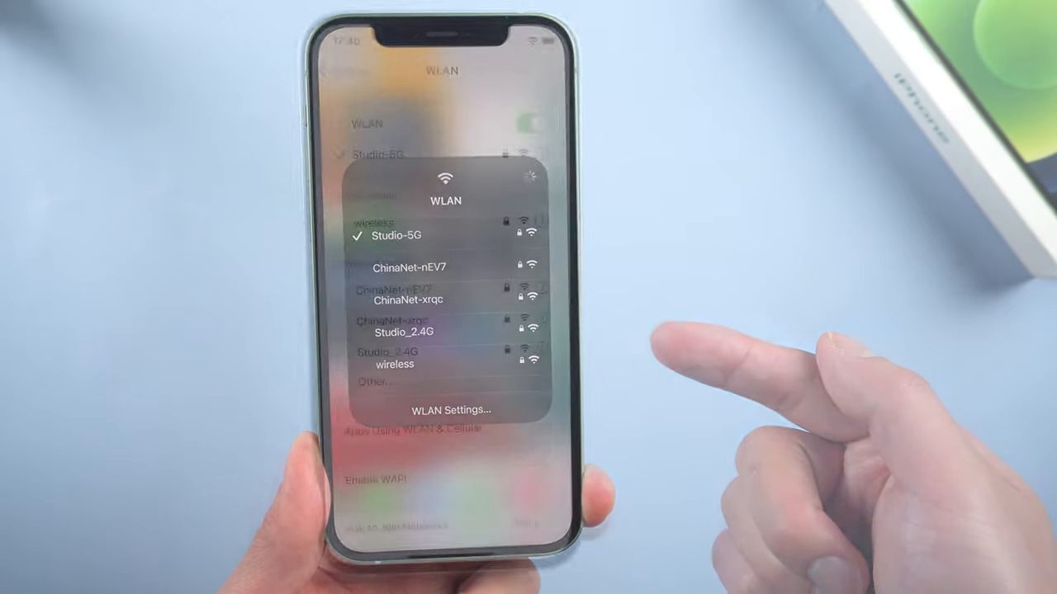
left_click(453, 411)
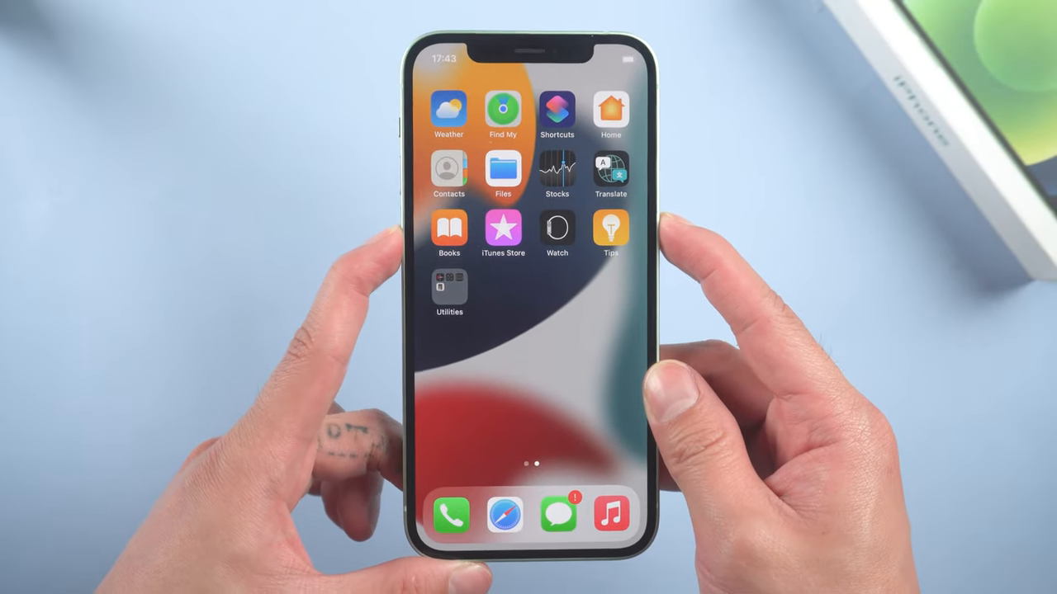
Force restart the iPhone with the volume up, volume down and side buttons
key("power")
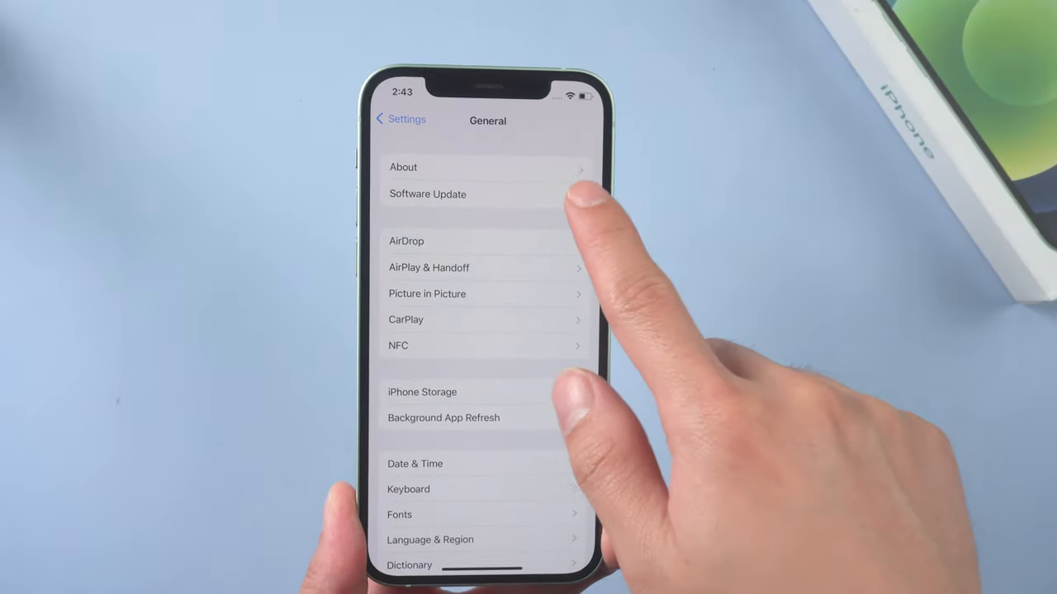
Recheck Software Update in General settings for the iOS 16 update
left_click(428, 194)
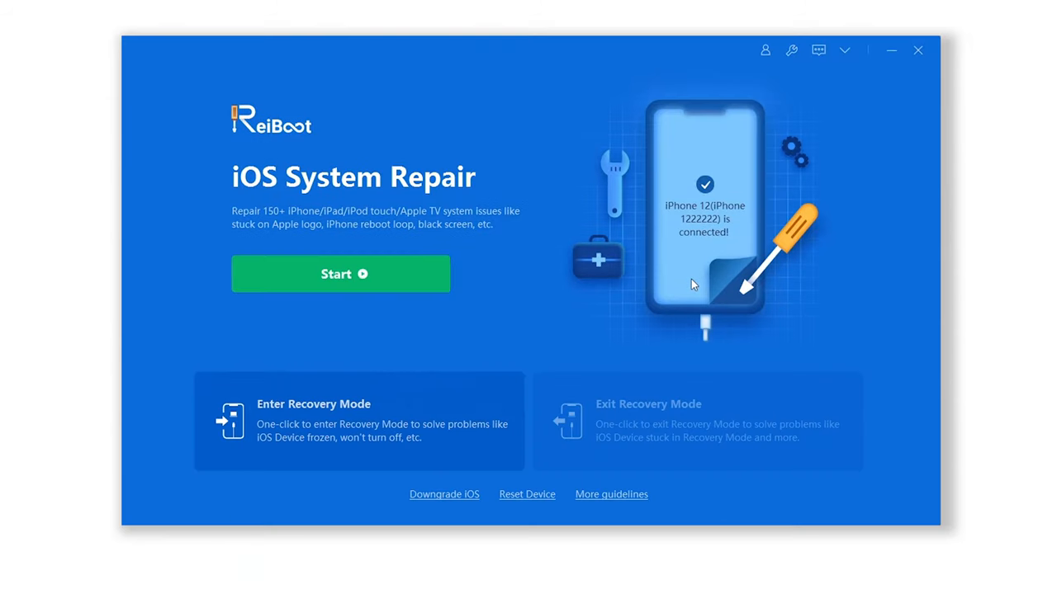
mouse_move(429, 296)
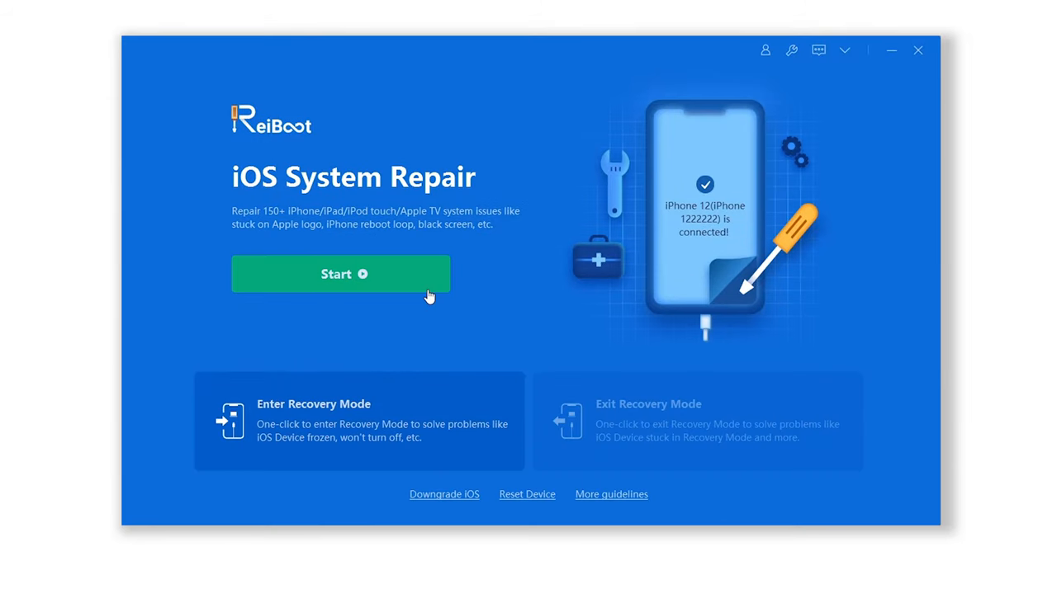
Run ReiBoot Standard Repair on the iPhone 12 with downloaded iOS 16.0 firmware
left_click(340, 273)
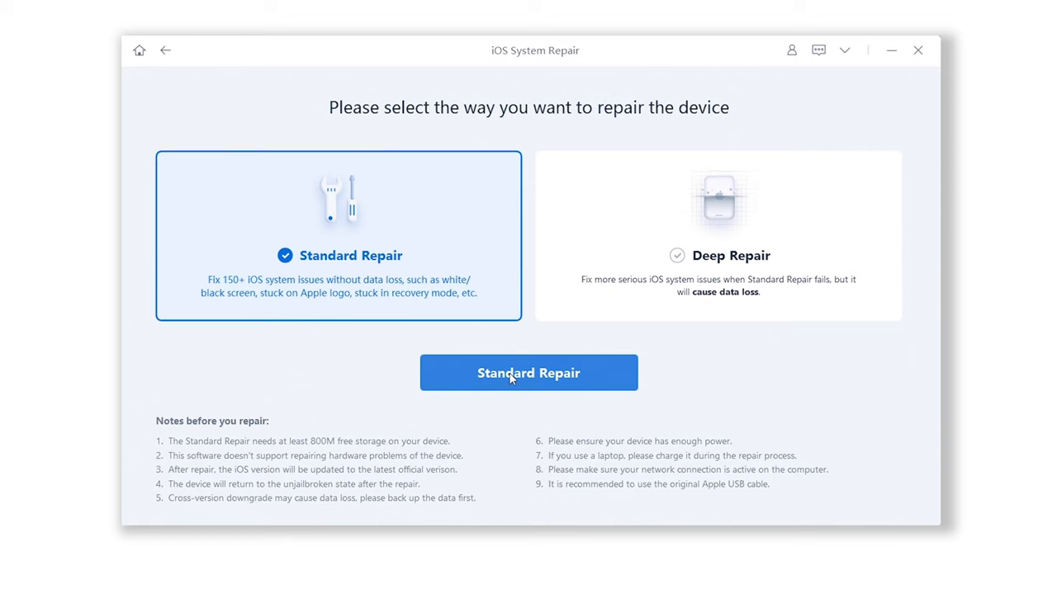
left_click(528, 372)
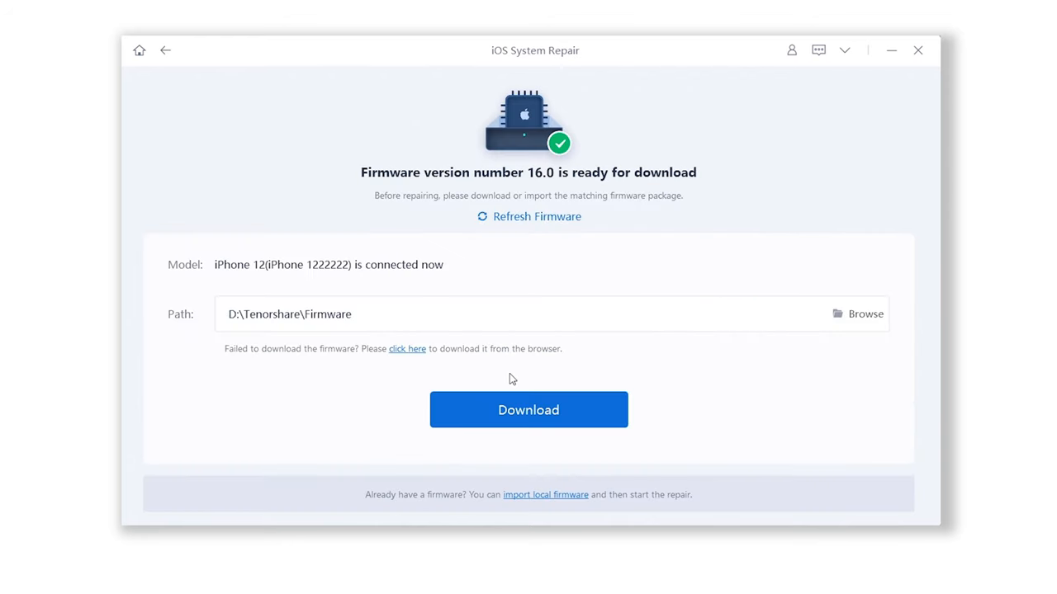
left_click(528, 410)
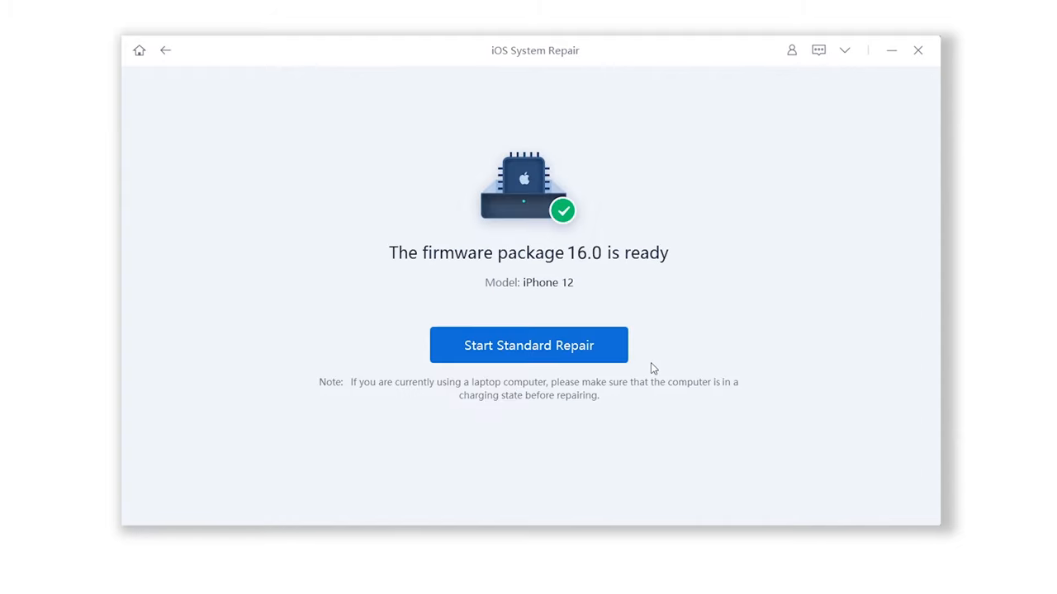
left_click(529, 345)
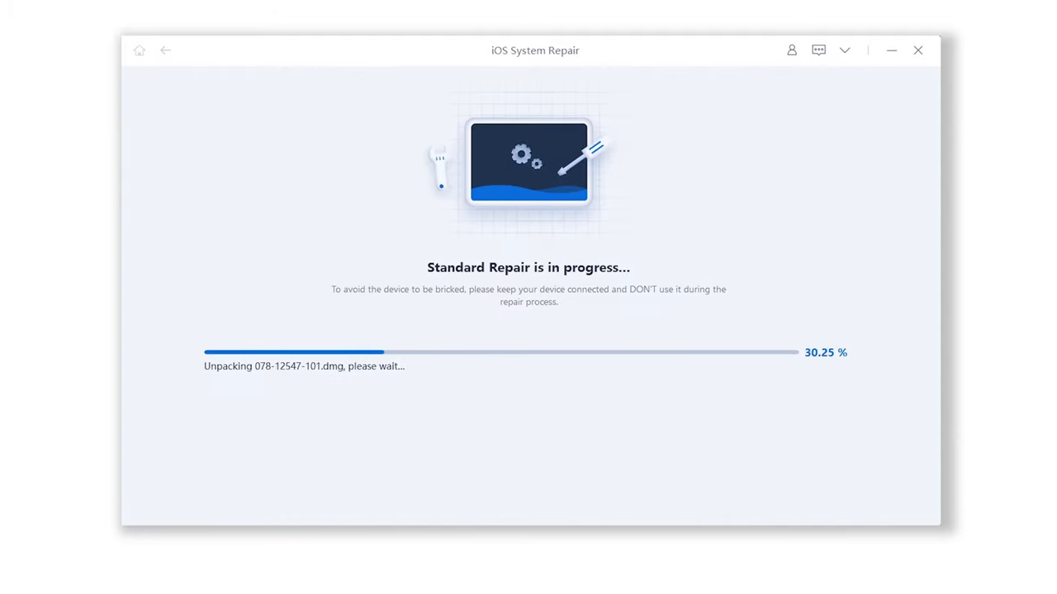